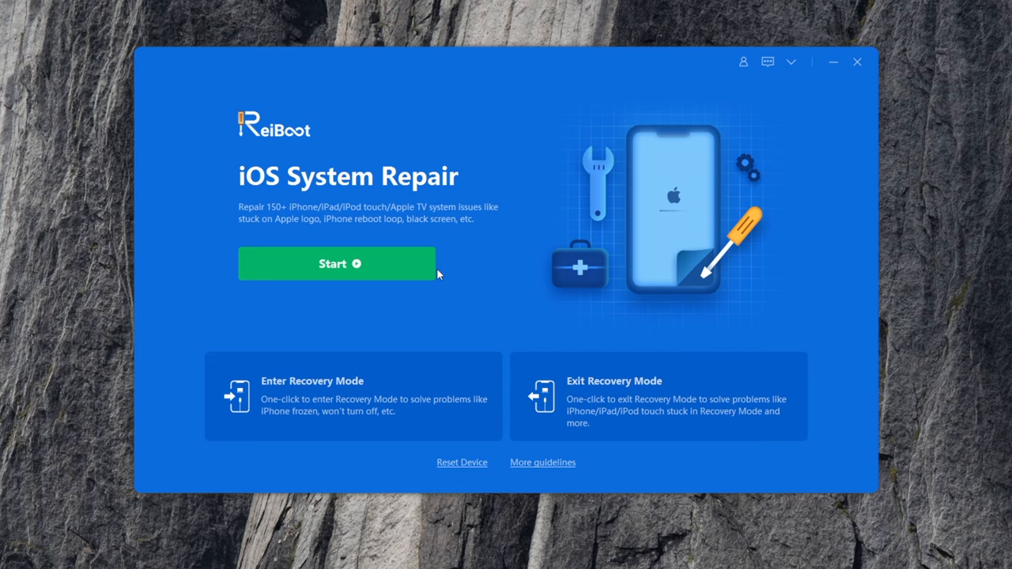
Start iOS System Repair and choose Standard Repair, the mode without data loss.
{"action": "left_click", "coordinate": [339, 262]}
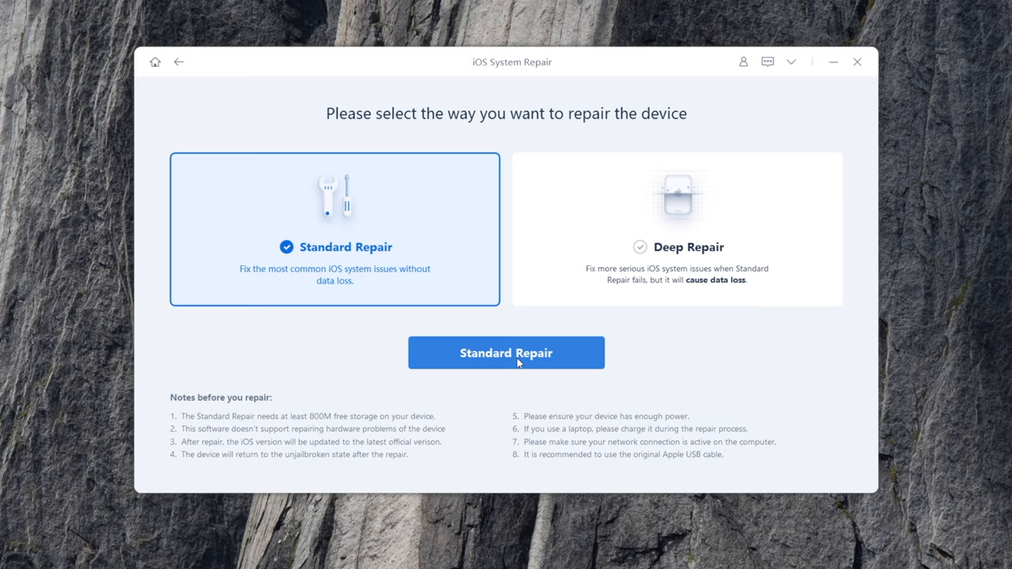
{"action": "left_click", "coordinate": [506, 352]}
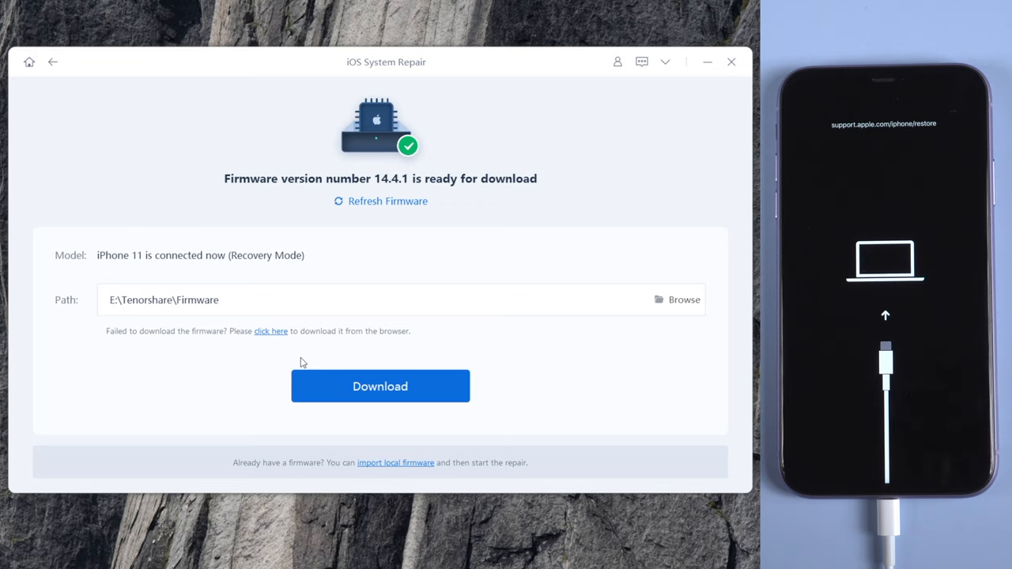
Download the 14.4.1 firmware package for the iPhone 11 to the default path.
{"action": "left_click", "coordinate": [379, 386]}
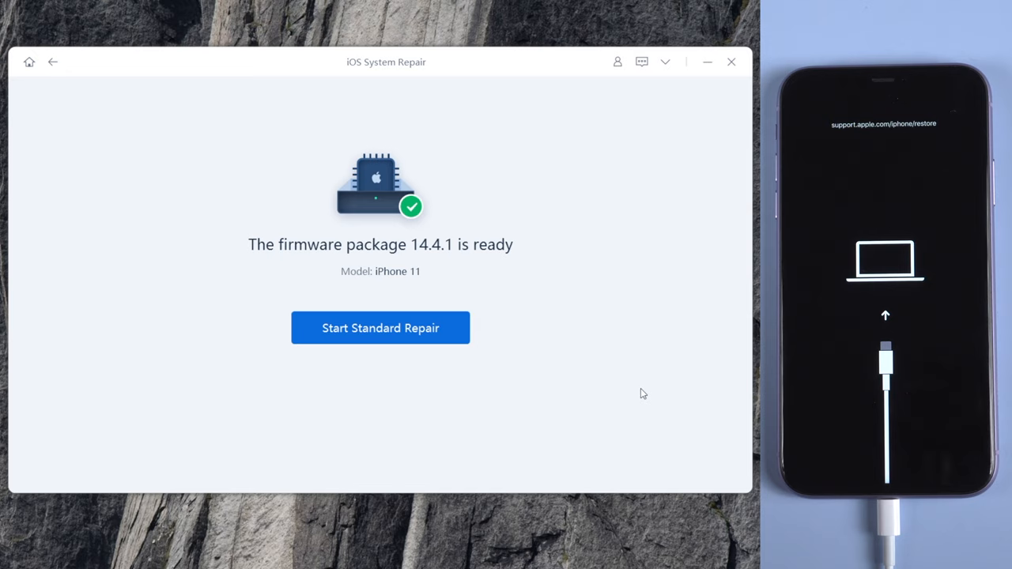
Launch Standard Repair on the iPhone 11 using the downloaded 14.4.1 firmware.
{"action": "left_click", "coordinate": [380, 327]}
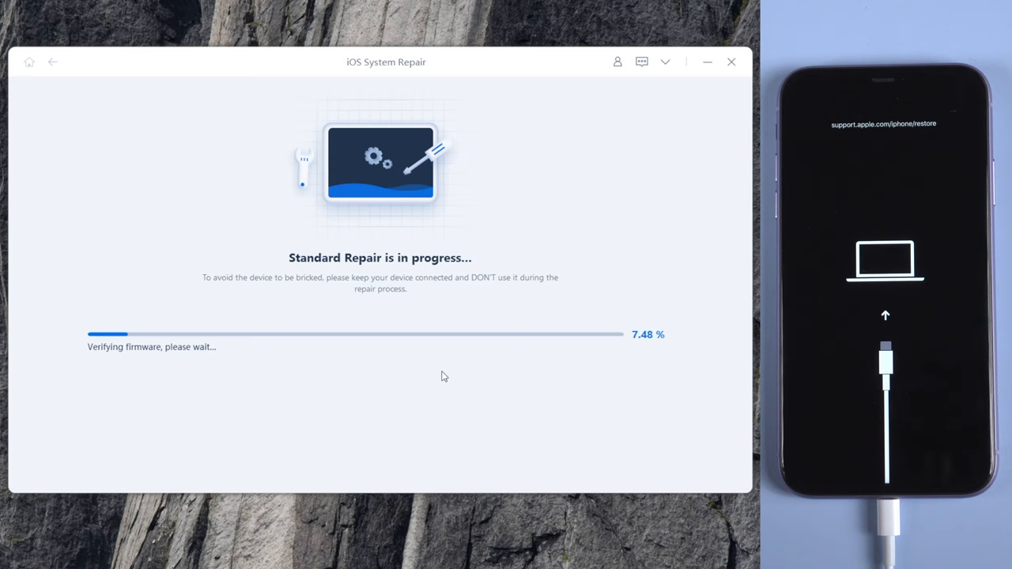